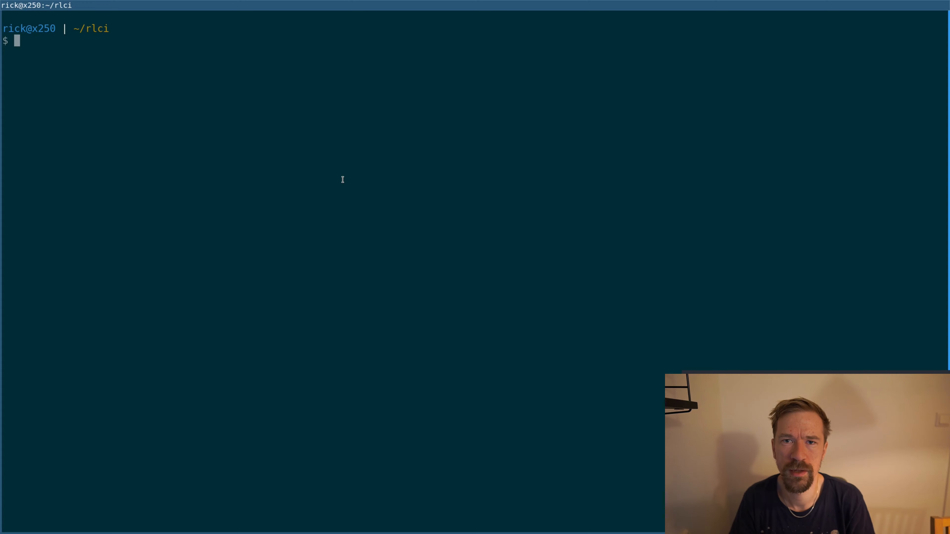
# Run rlselect-history and filter the shell history to the earlier 'git clean' commands
pyautogui.write('rlselect-history')
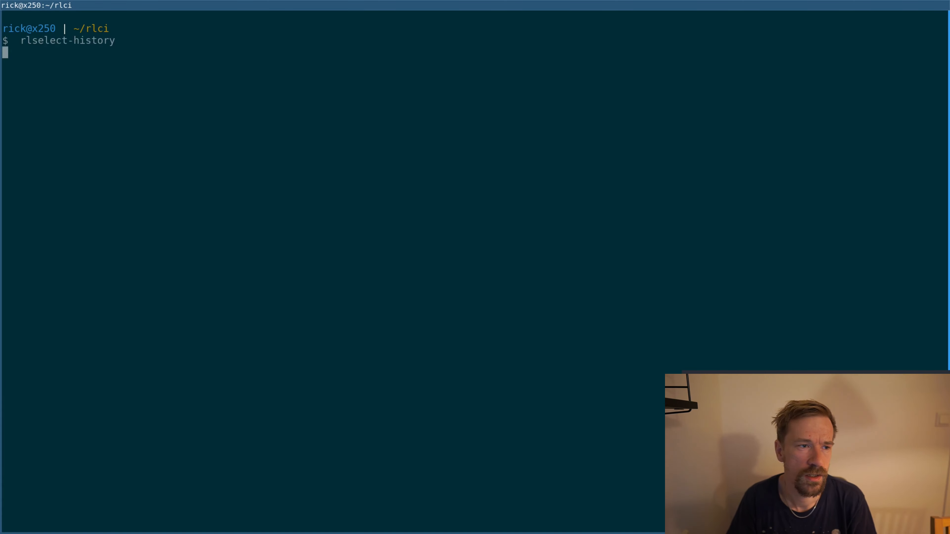
pyautogui.write('git clea')
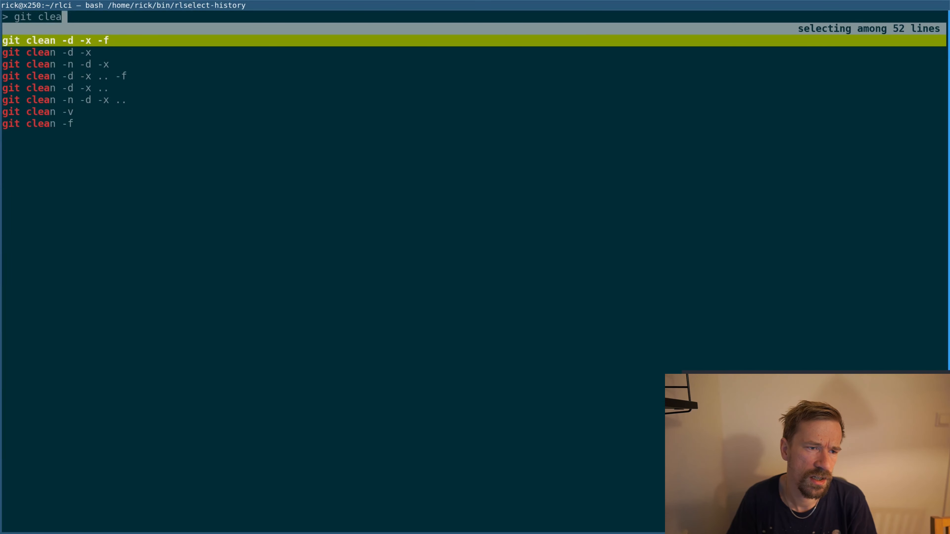
pyautogui.write('n')
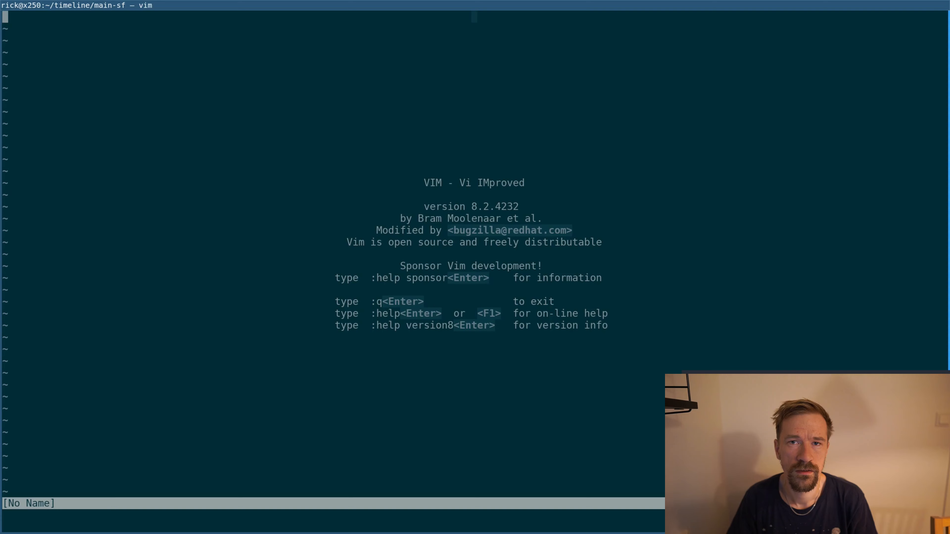
# Filter the project files by 'xml export' and choose dataexport timelinexml.py
pyautogui.write('x')
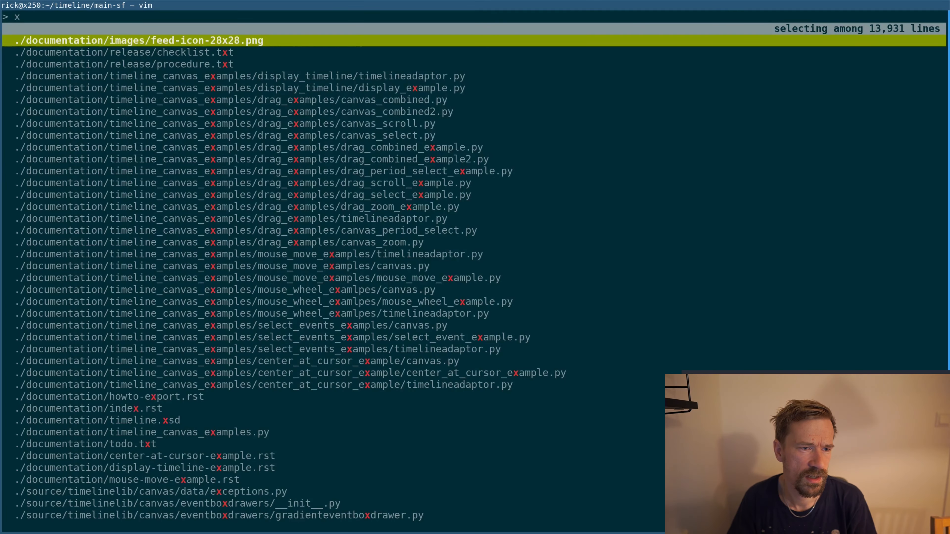
pyautogui.write('ml export')
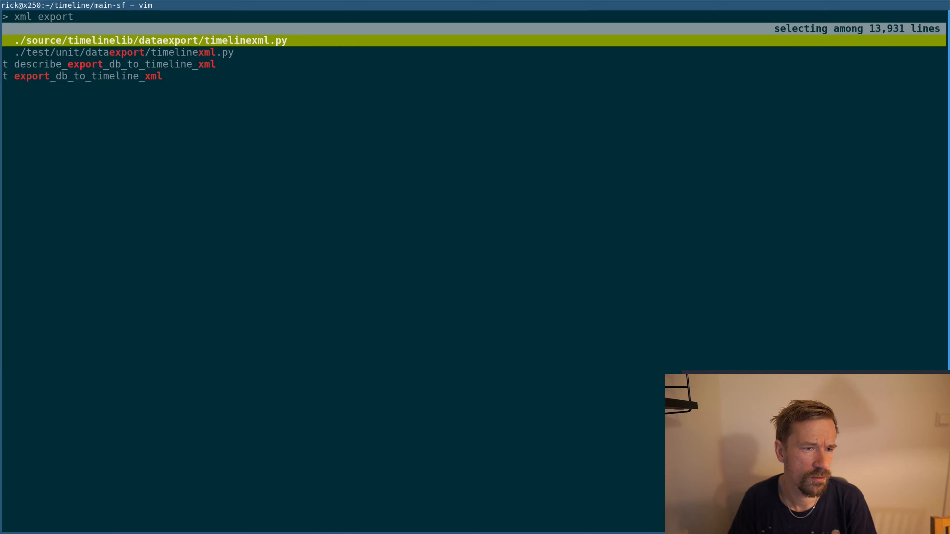
pyautogui.press('Enter')
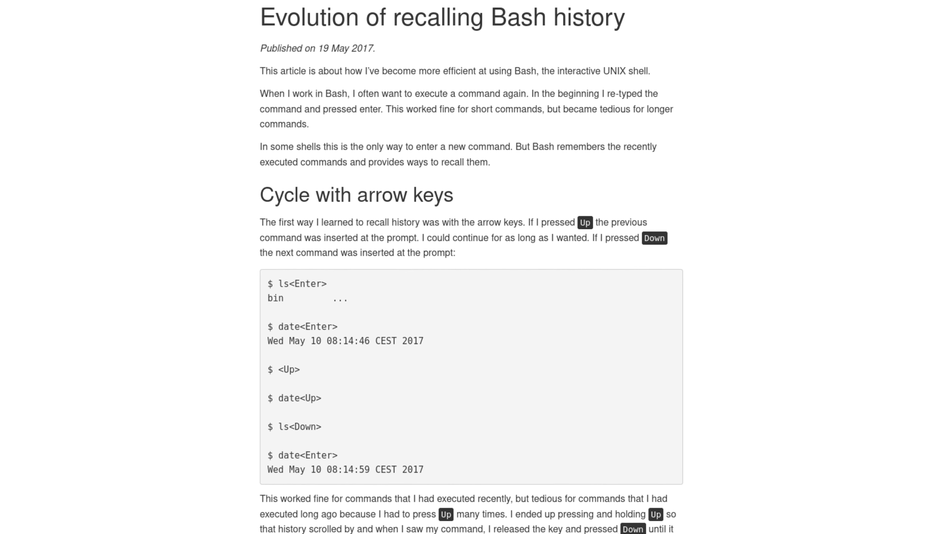
# Scroll the Bash history blog post down to its 'Cycle with Ctrl-P/Ctrl-N' section
pyautogui.scroll(-3)
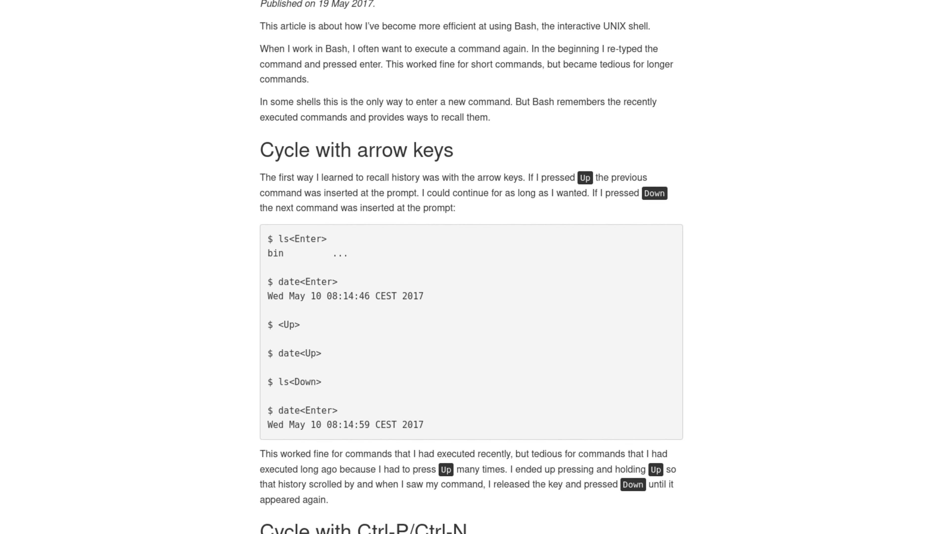
pyautogui.scroll(-3)
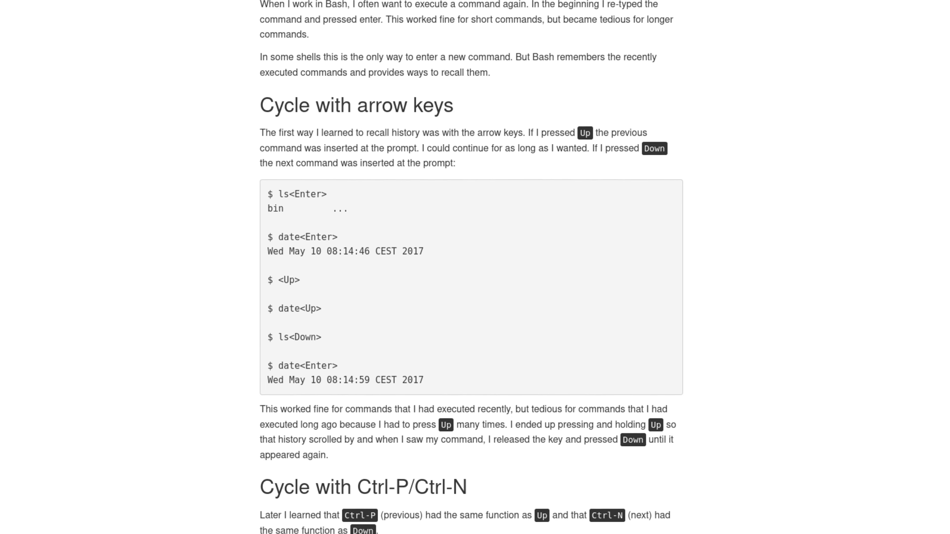
pyautogui.scroll(-3)
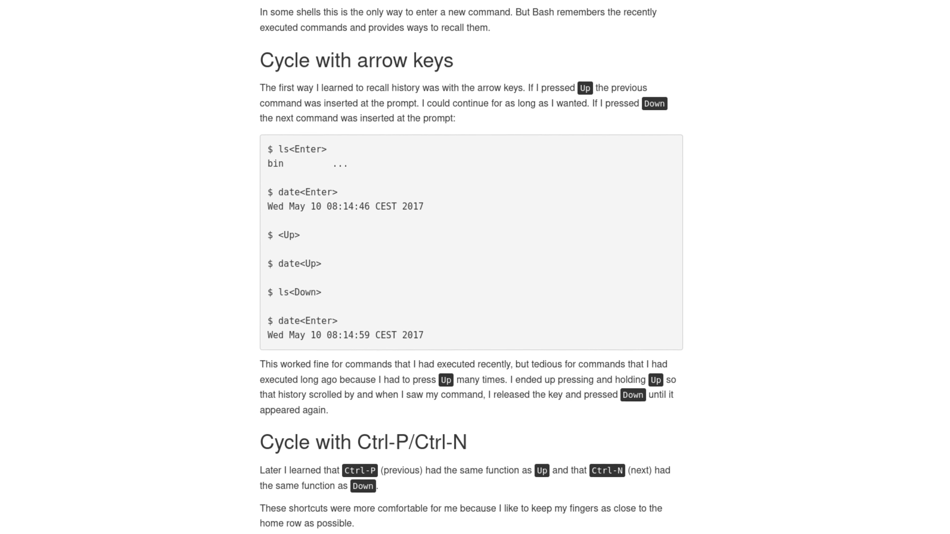
pyautogui.scroll(-3)
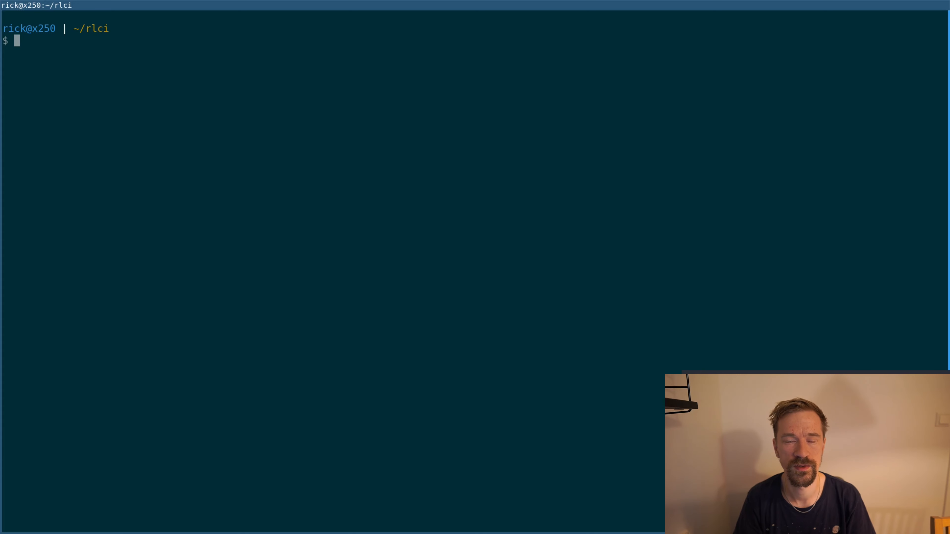
# Build a find command that lists project files with .git paths excluded via grep -v
pyautogui.write('find |')
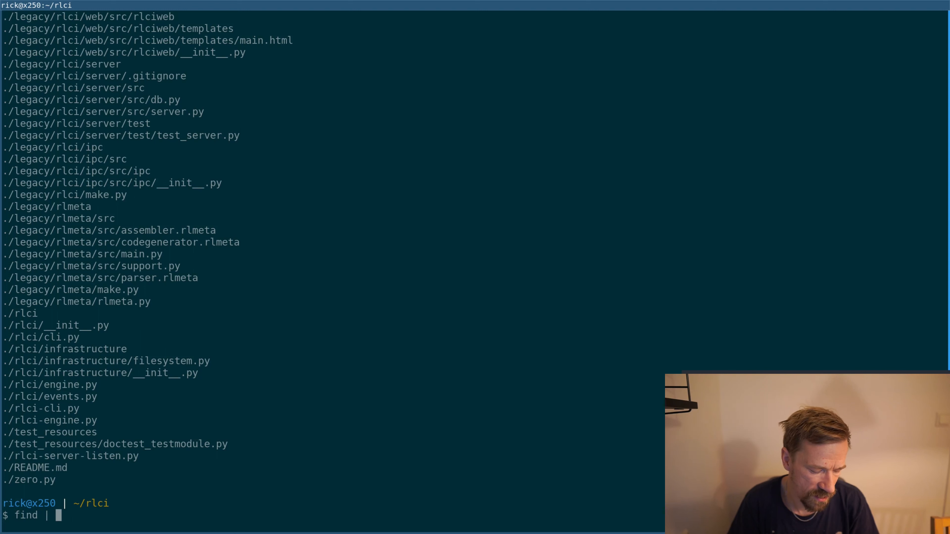
pyautogui.write('grep')
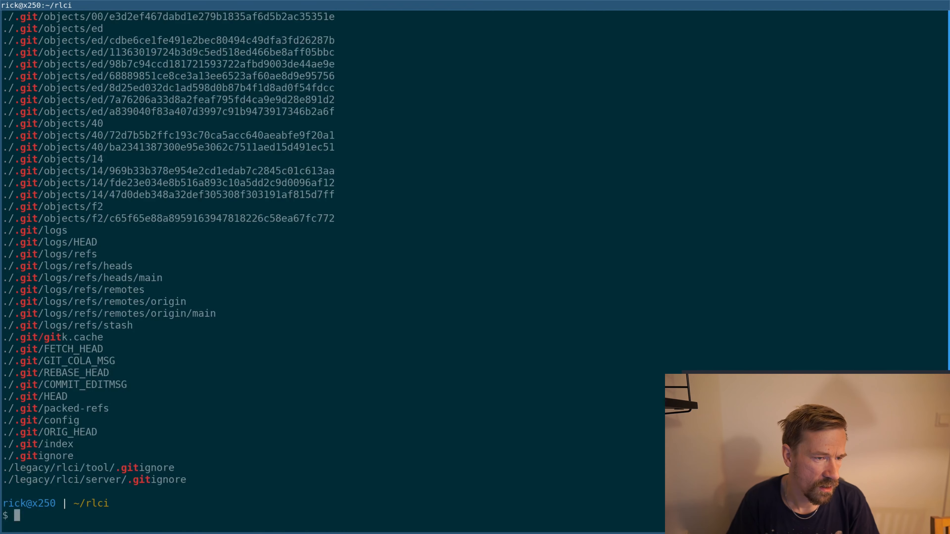
pyautogui.write('find | grep .git')
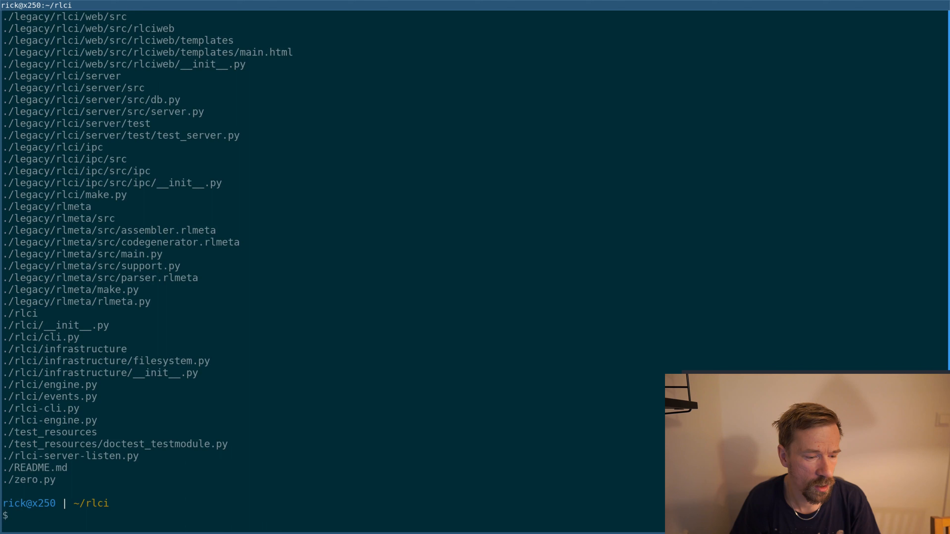
pyautogui.write('find | grep -v .git')
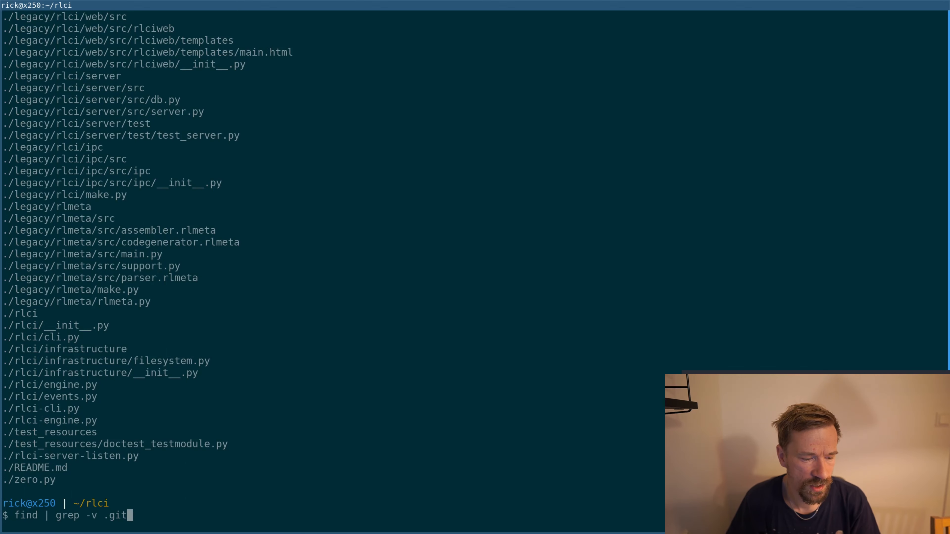
# Pipe the filtered file list into rlselect, showing 62 selectable lines
pyautogui.write('|')
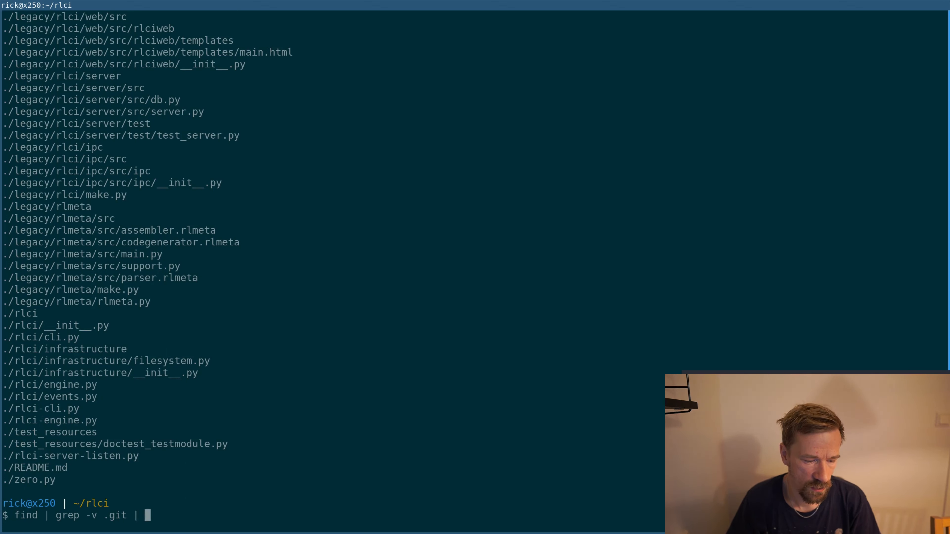
pyautogui.write('rls')
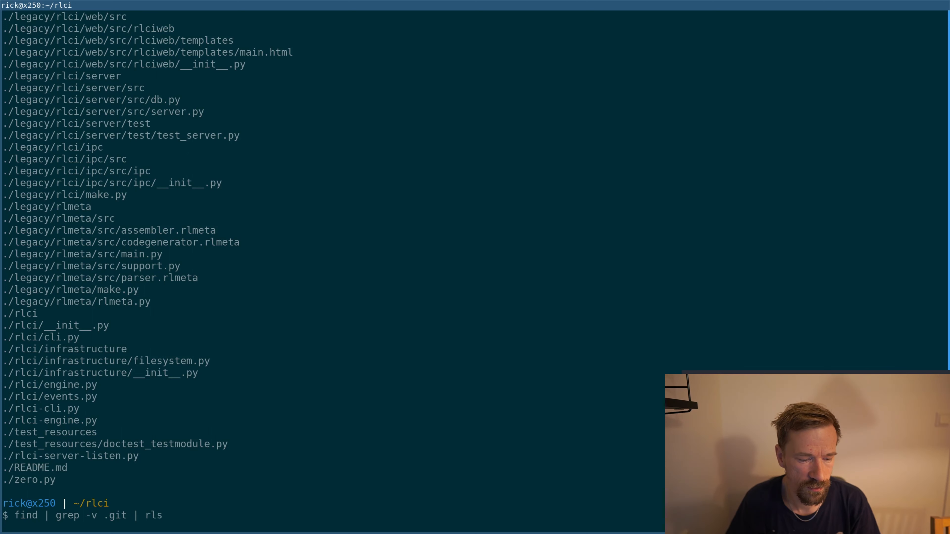
pyautogui.press('BackSpace')
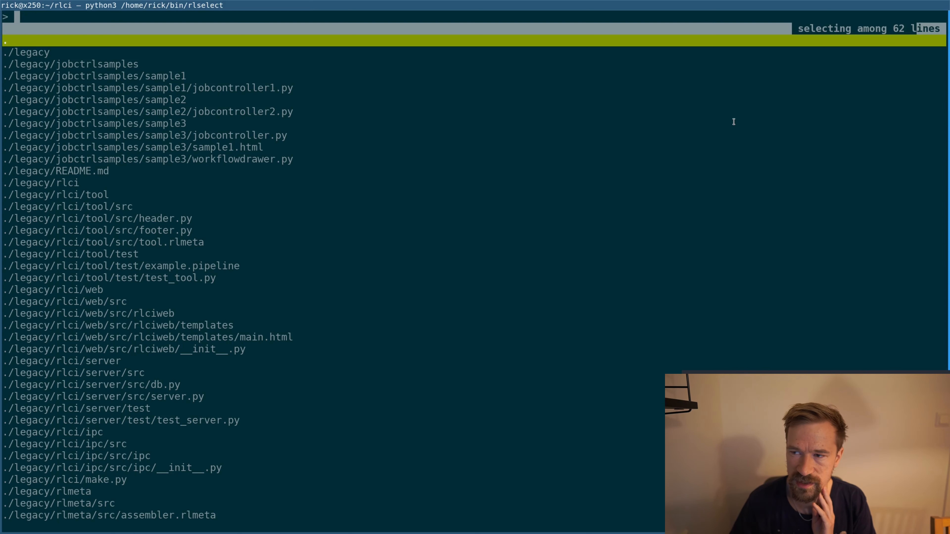
pyautogui.moveTo(491, 176)
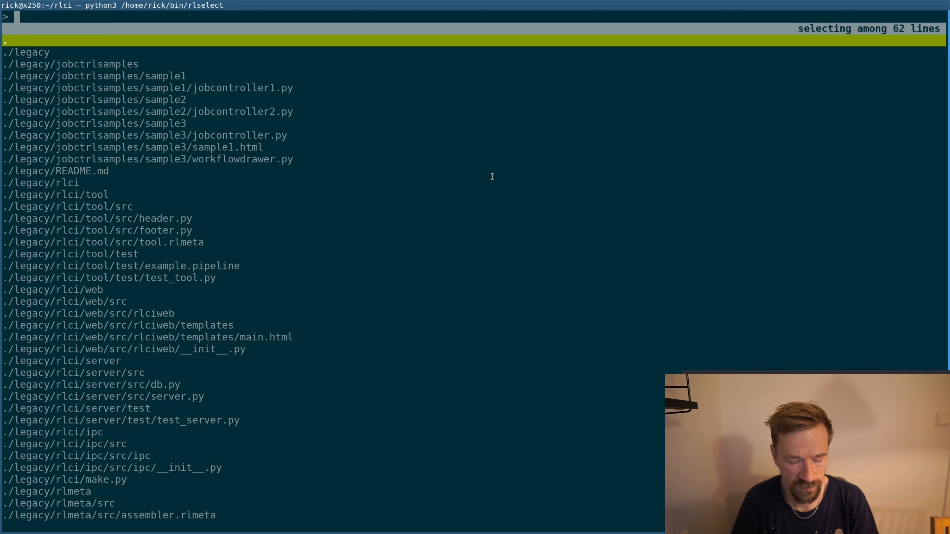
# Filter the 62 paths with lowercase 're' and step through the matching Python files
pyautogui.write('re')
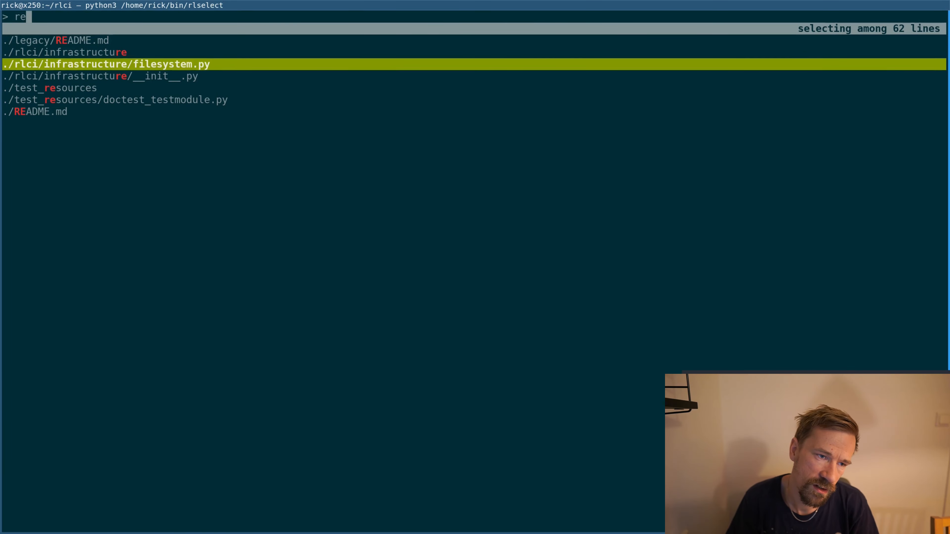
pyautogui.press('Down')
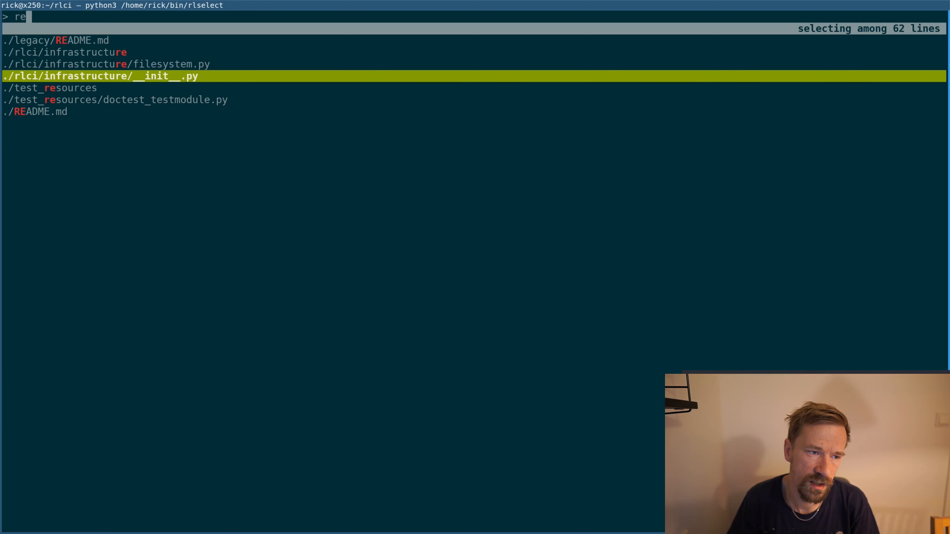
pyautogui.press('Down')
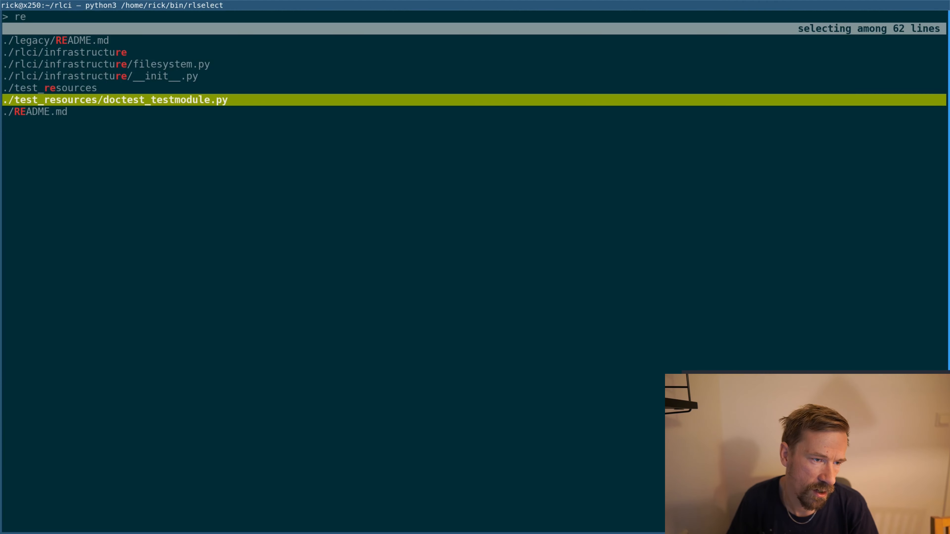
pyautogui.press('Down')
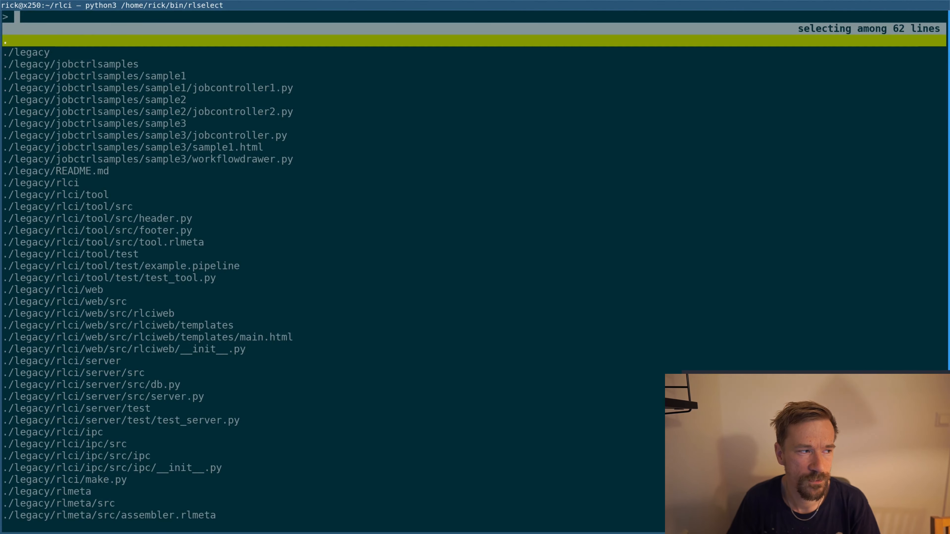
# Filter case-sensitively with 'RE' to the two README.md files and choose the top-level ./README.md
pyautogui.write('RE')
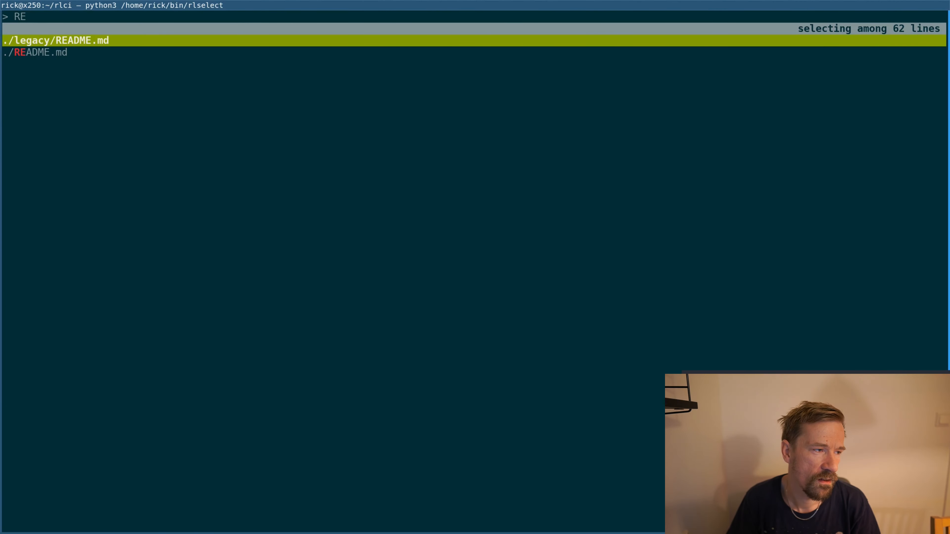
pyautogui.press('Down')
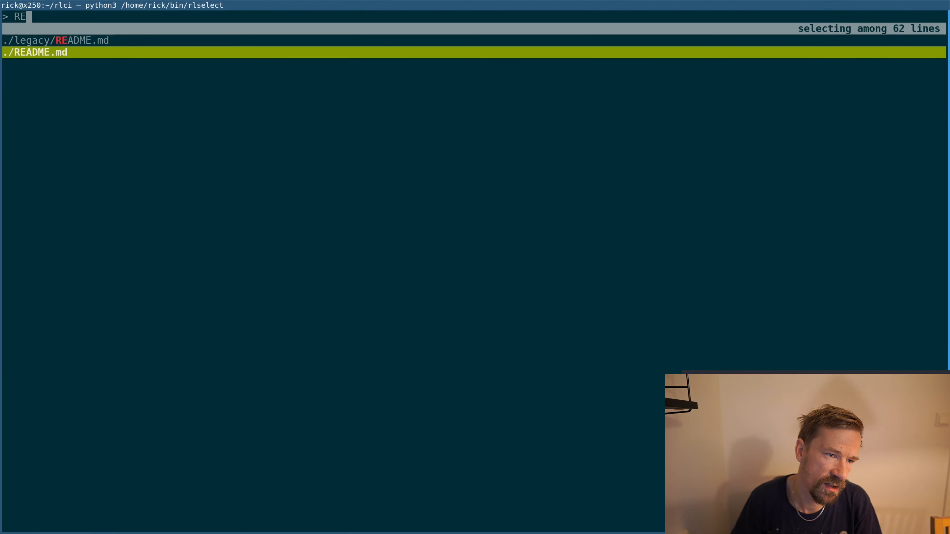
pyautogui.press('Up')
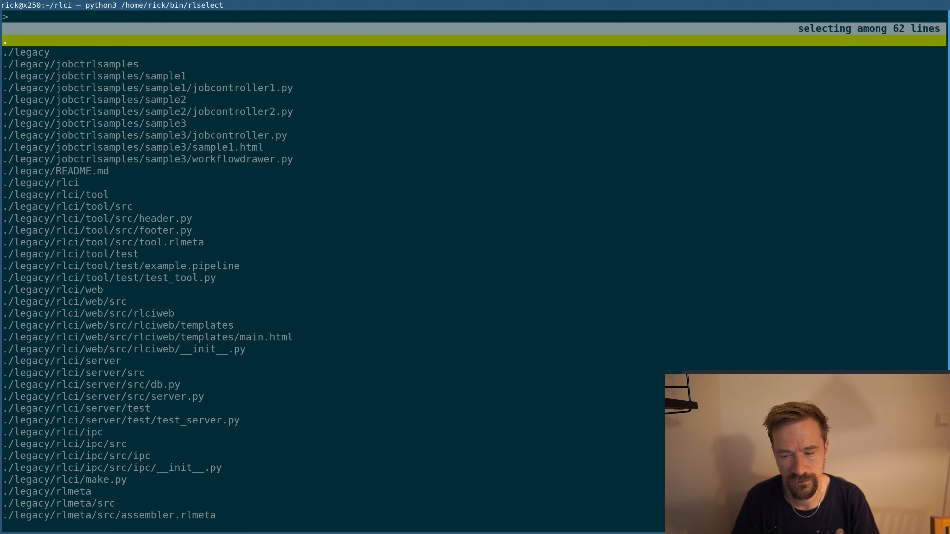
# Filter with '.py meta' to the four legacy/rlmeta Python files, trying 'mak' and removing it, then move to make.py
pyautogui.write('p')
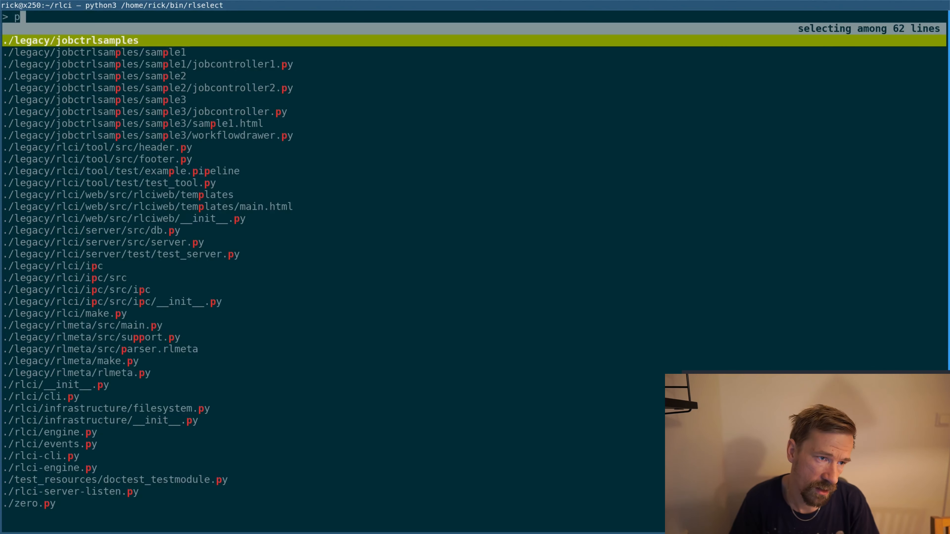
pyautogui.write('.py')
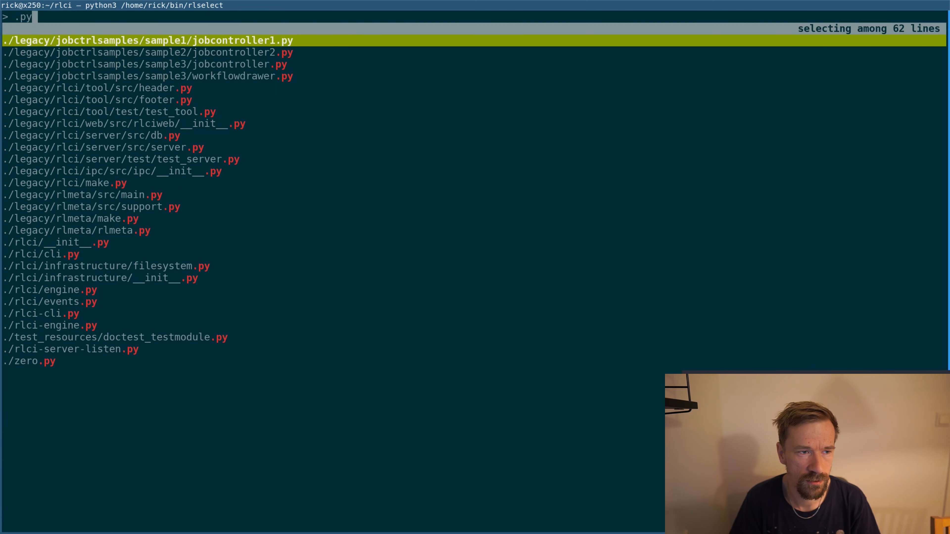
pyautogui.write('r')
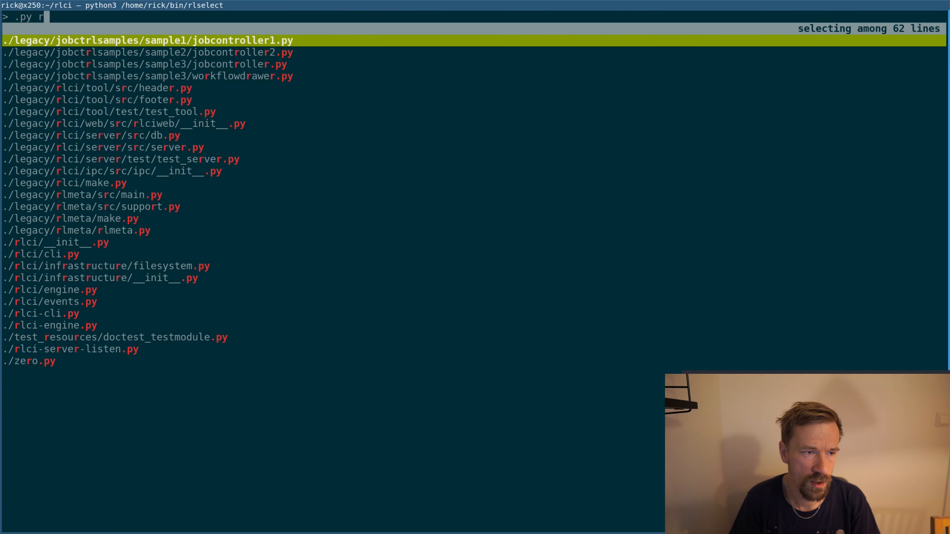
pyautogui.write('meta')
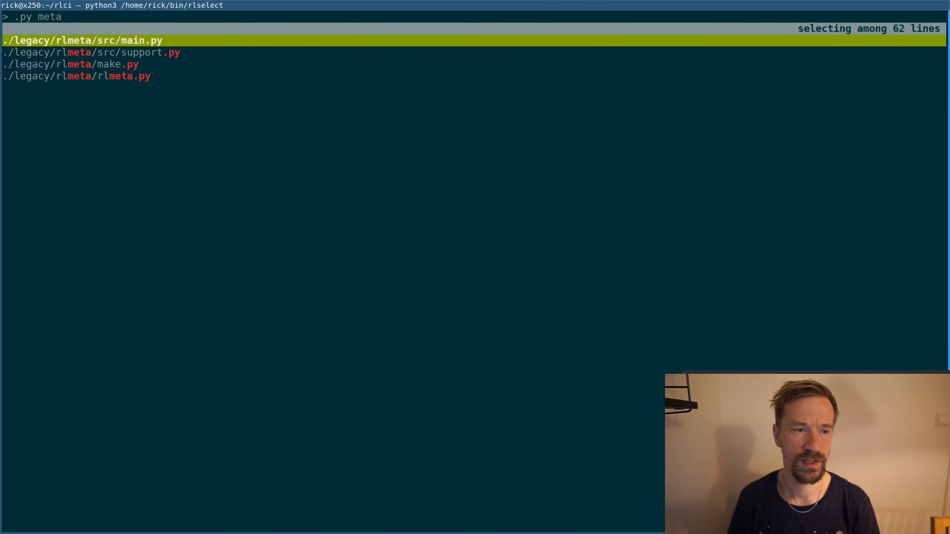
pyautogui.write('mak')
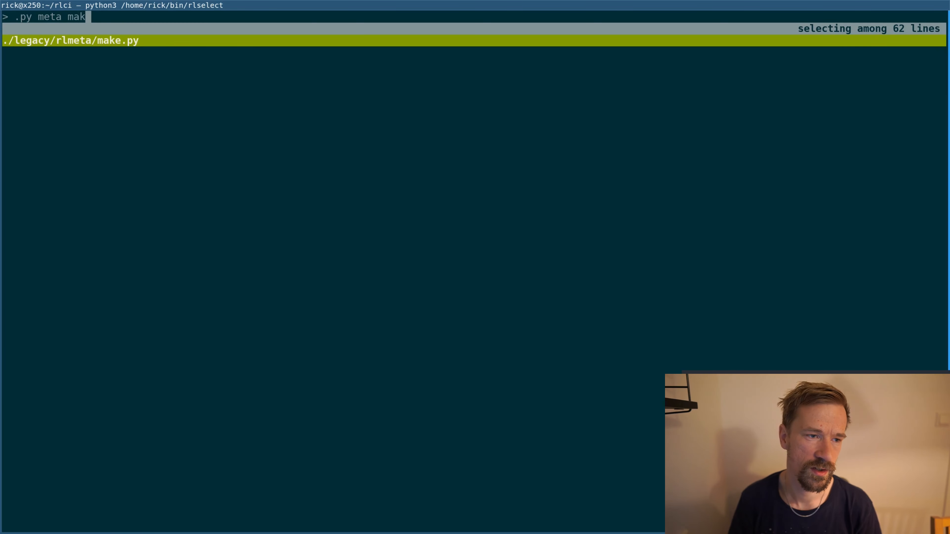
pyautogui.press('BackSpace')
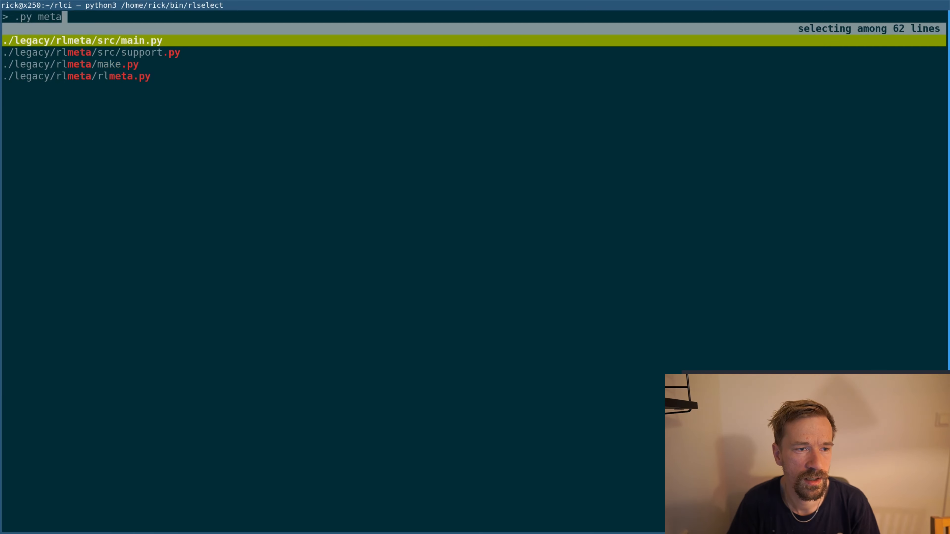
pyautogui.press('Down')
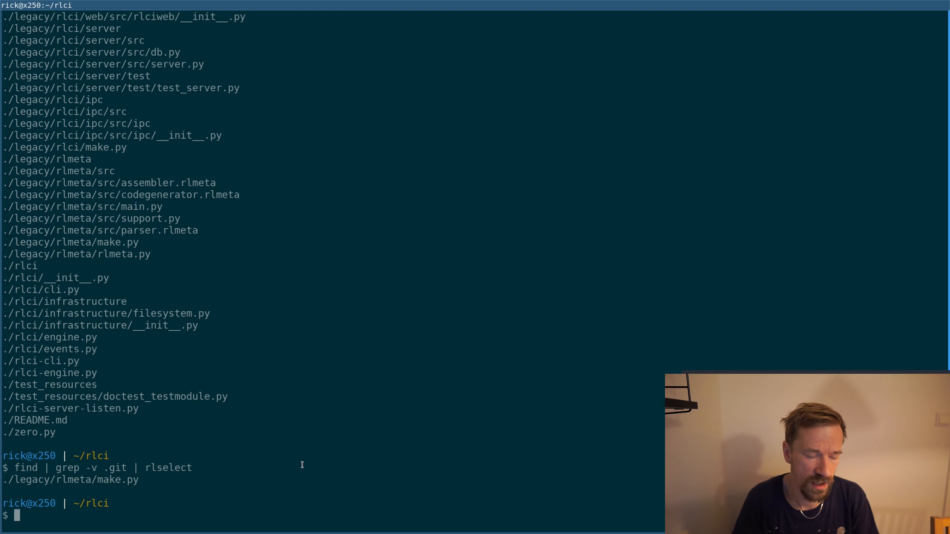
# Wrap the rlselect pipeline in vim $(...), filter by 'me make' and open ./legacy/rlmeta/make.py
pyautogui.write('find | grep -v .git | rlselect')
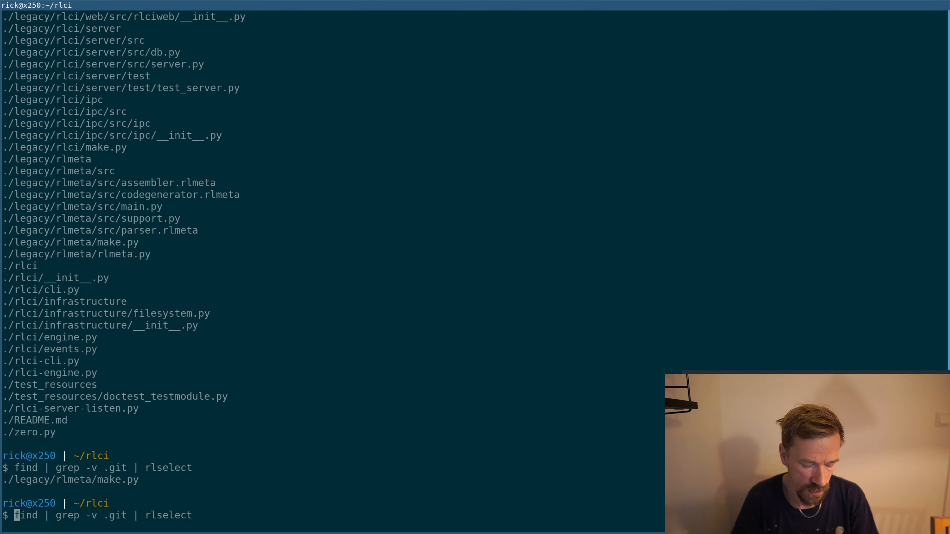
pyautogui.write('vim $(find | grep -v .git | rlselect)')
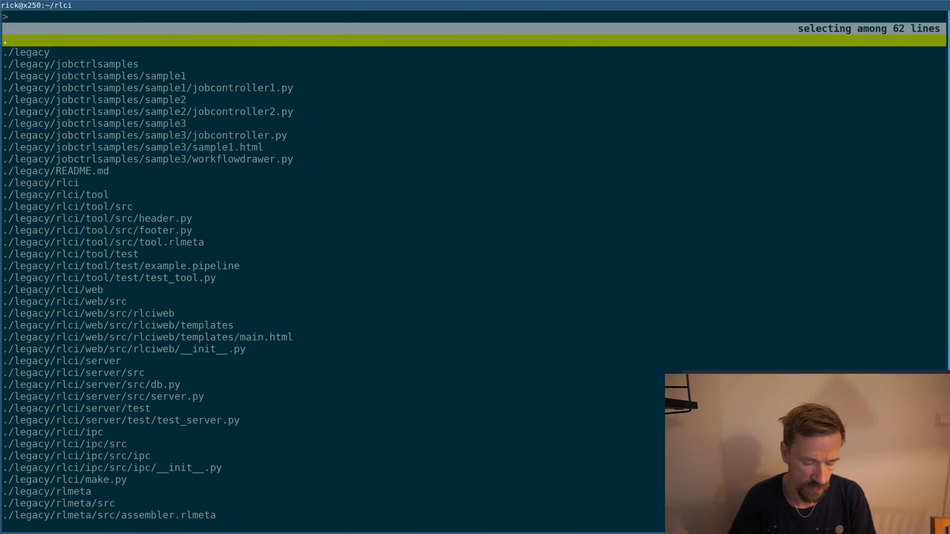
pyautogui.write('me')
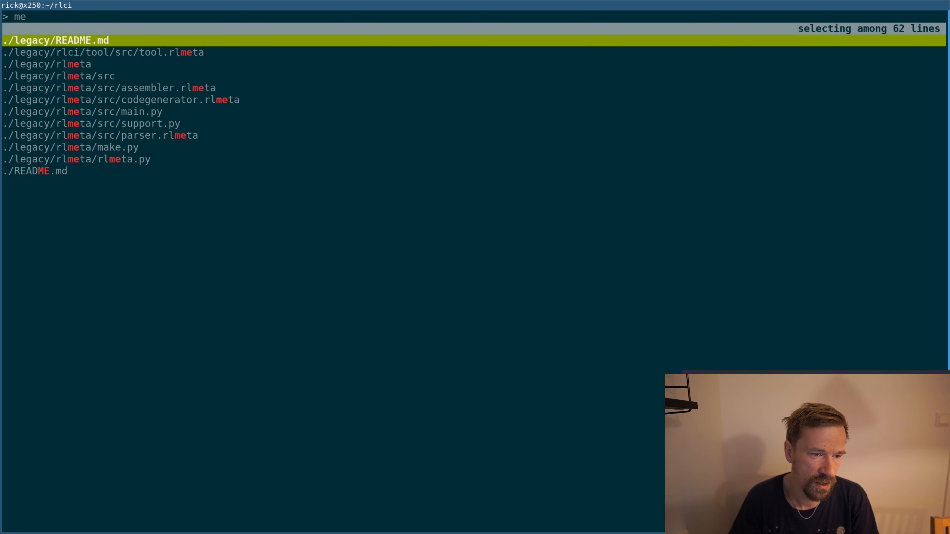
pyautogui.write('make')
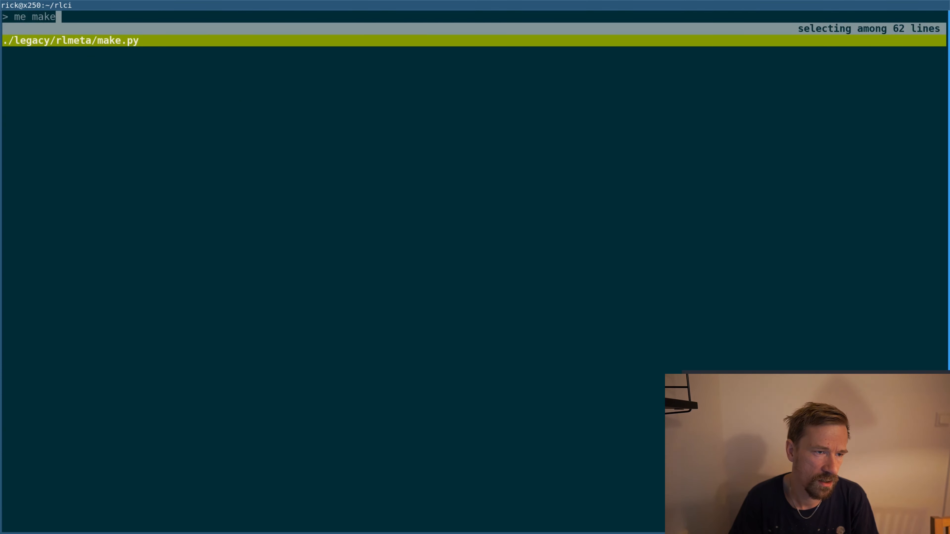
pyautogui.press('Enter')
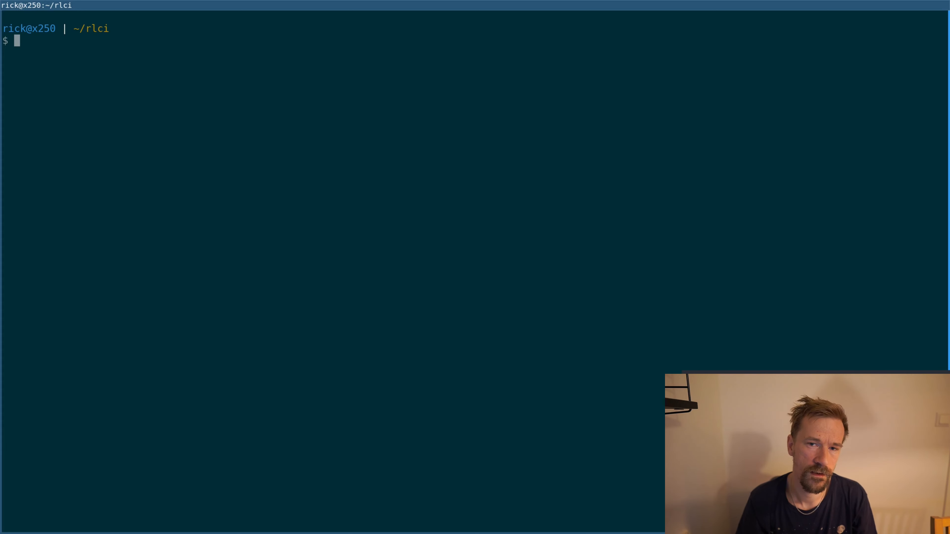
# List only top-level directories with find -maxdepth 1 -mindepth 1 -type d
pyautogui.write('fin')
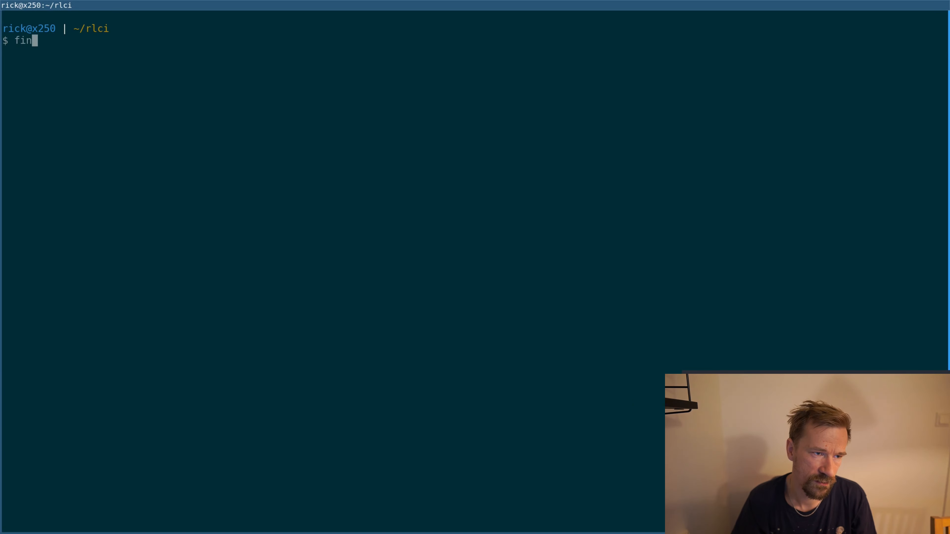
pyautogui.write('d -type')
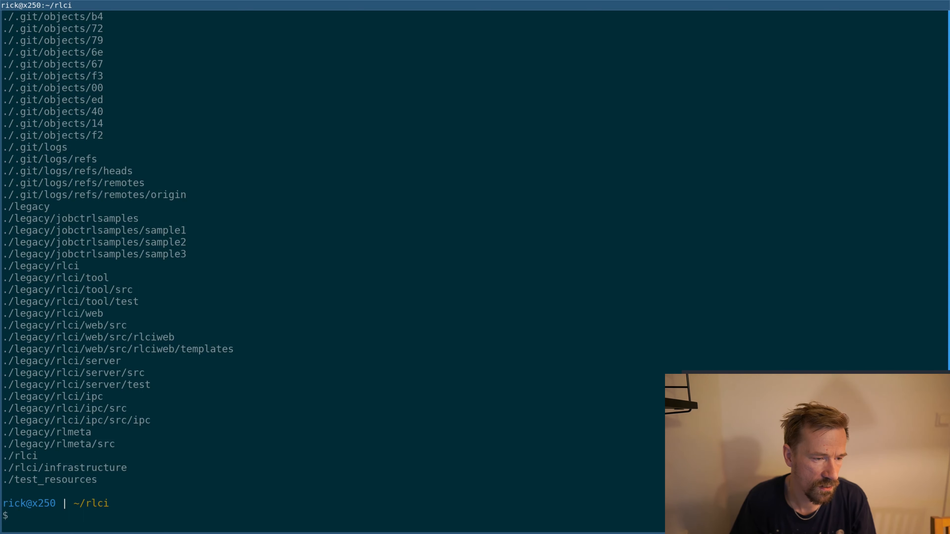
pyautogui.write('find -type d')
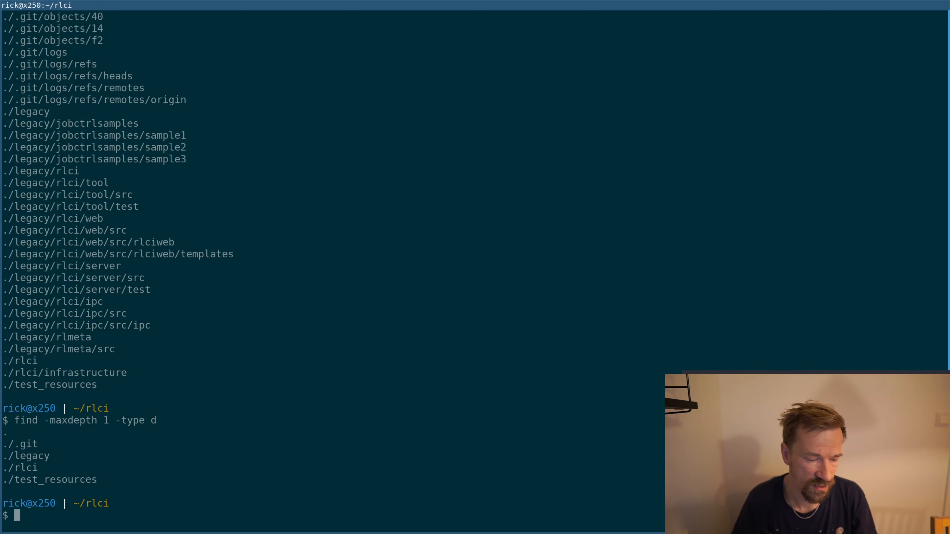
pyautogui.write('find -maxdepth 1 -type d')
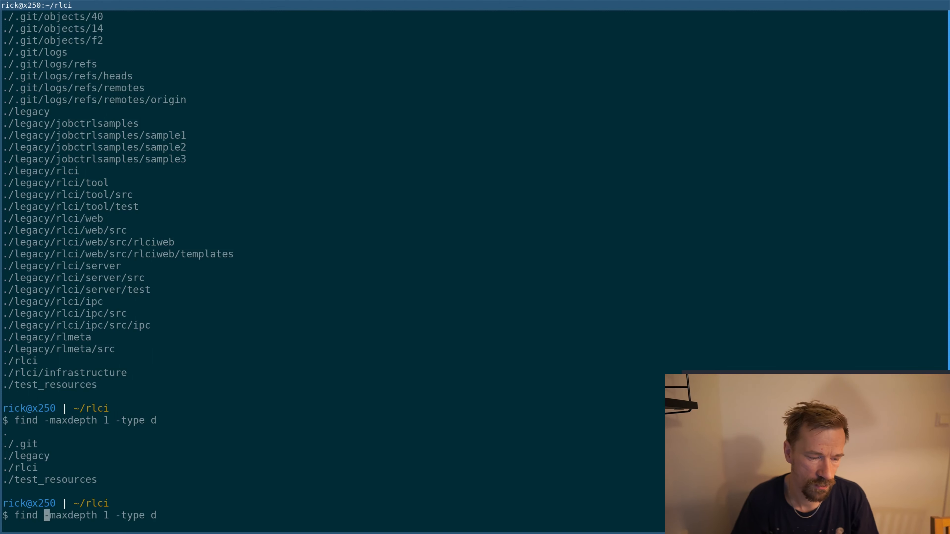
pyautogui.write('mindepth 1')
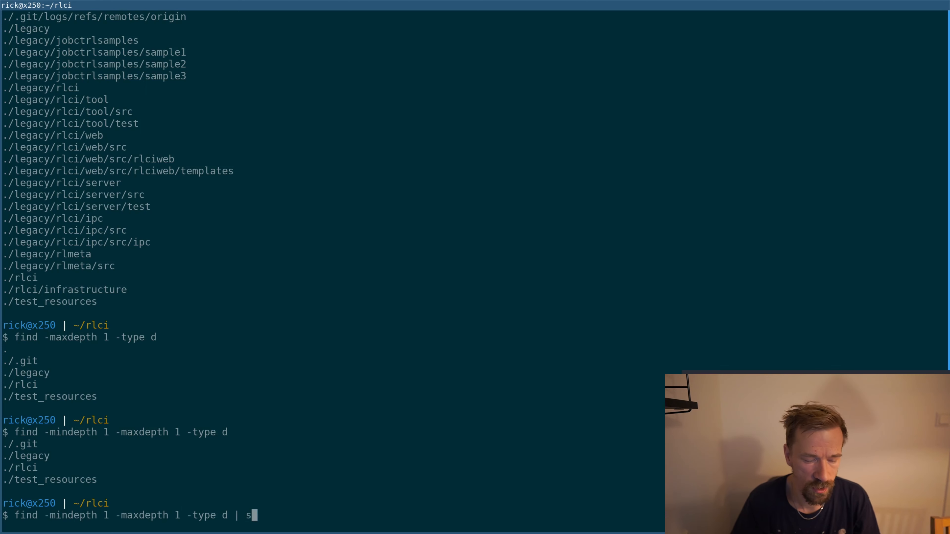
# Prepend '..', trim the ./ prefix with cut -c3-, group the command in parentheses and pipe it to rlselect
pyautogui.write('echo ..; ')
pyautogui.press('Return')
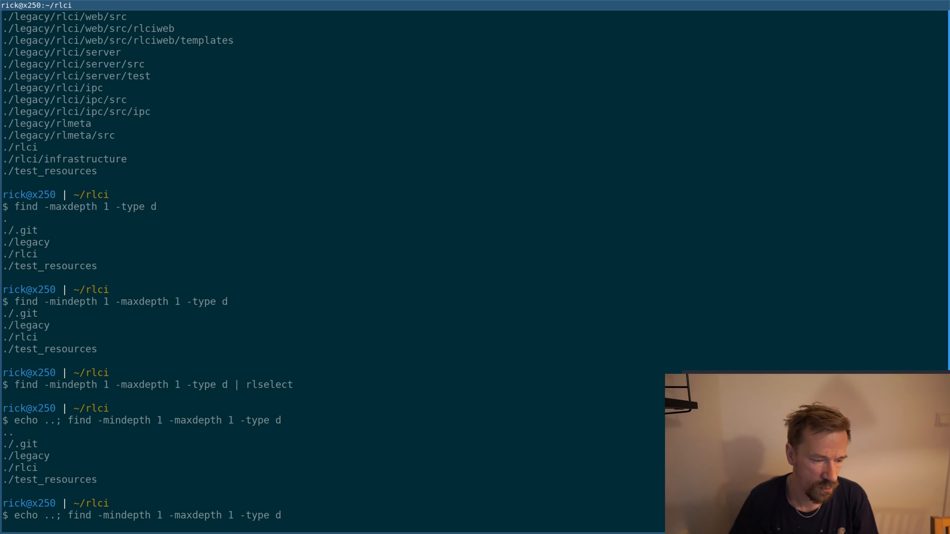
pyautogui.write('| cut -c3-')
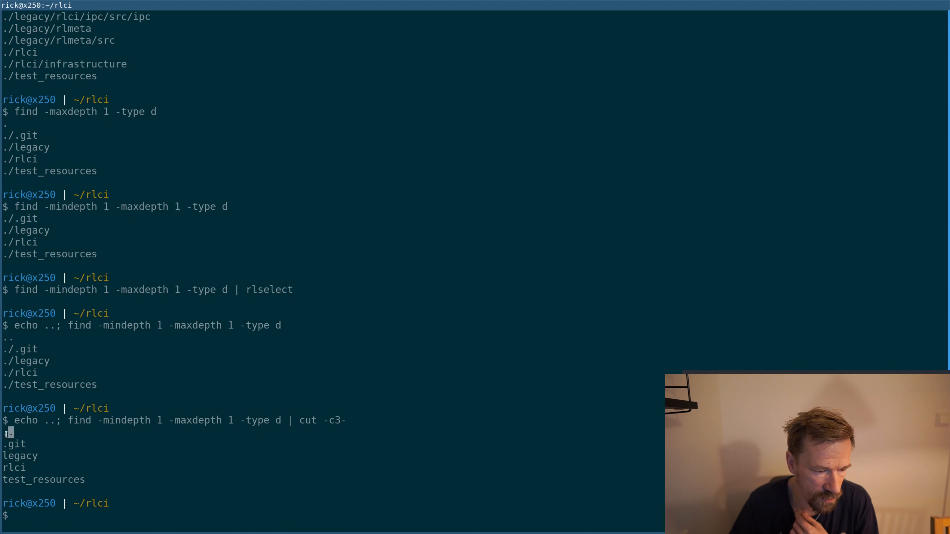
pyautogui.moveTo(3, 443); pyautogui.dragTo(61, 467)
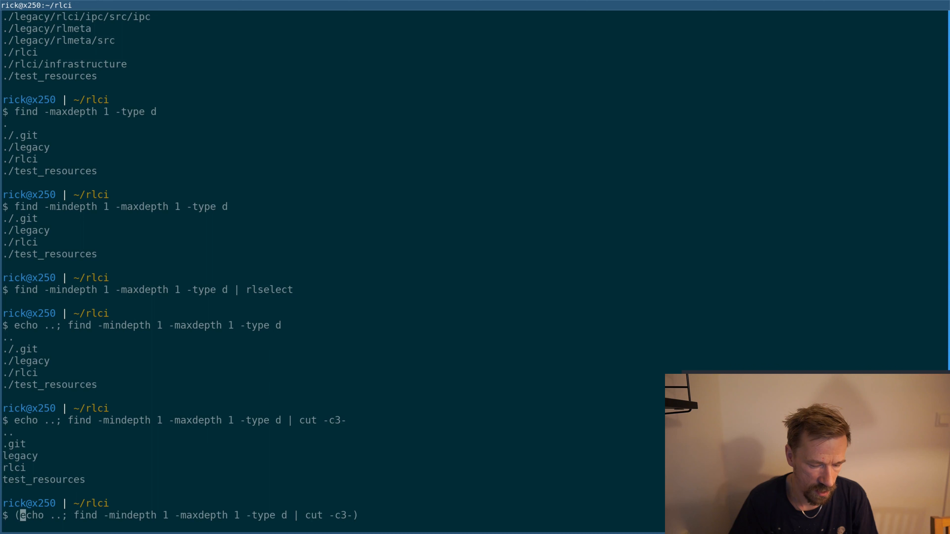
pyautogui.write('| rlselect --ac')
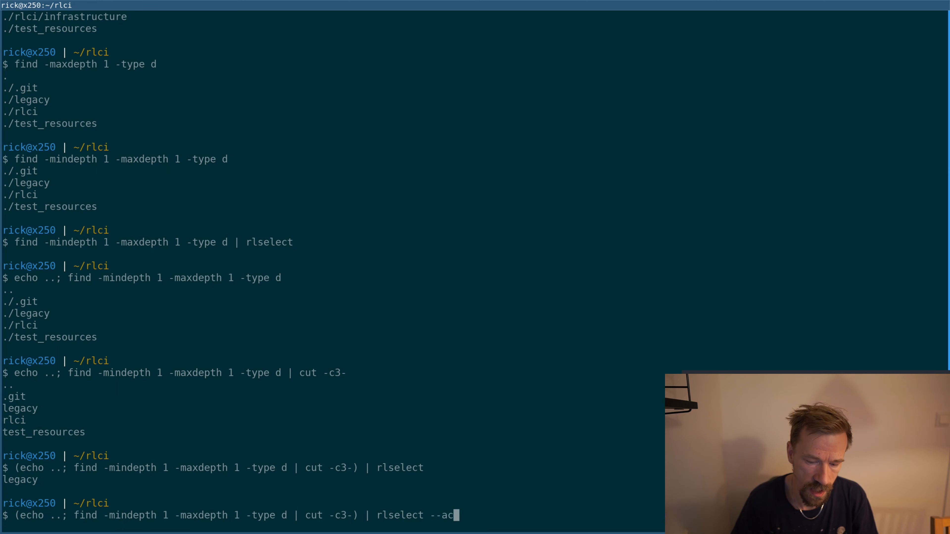
# Rerun the directory selector with --action and confirm the legacy choice
pyautogui.press('Return')
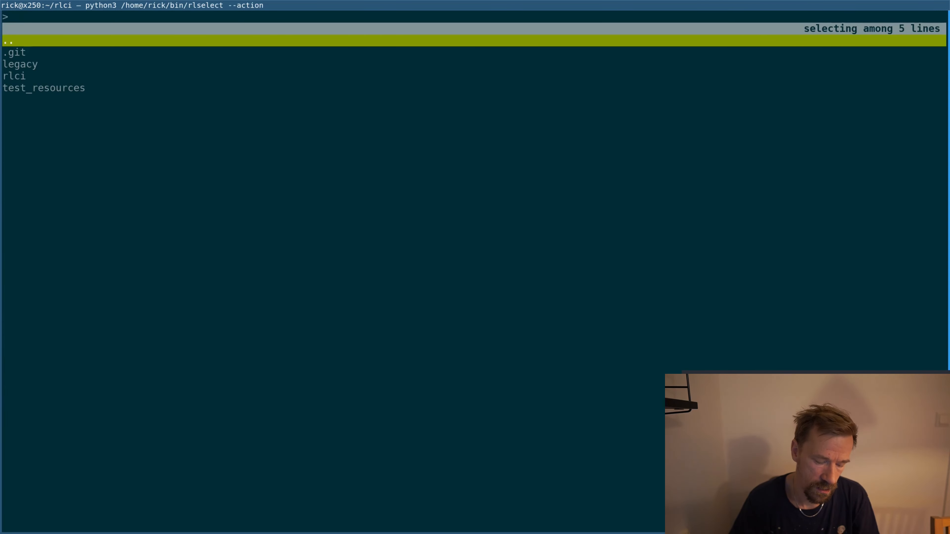
pyautogui.press('ctrl+g')
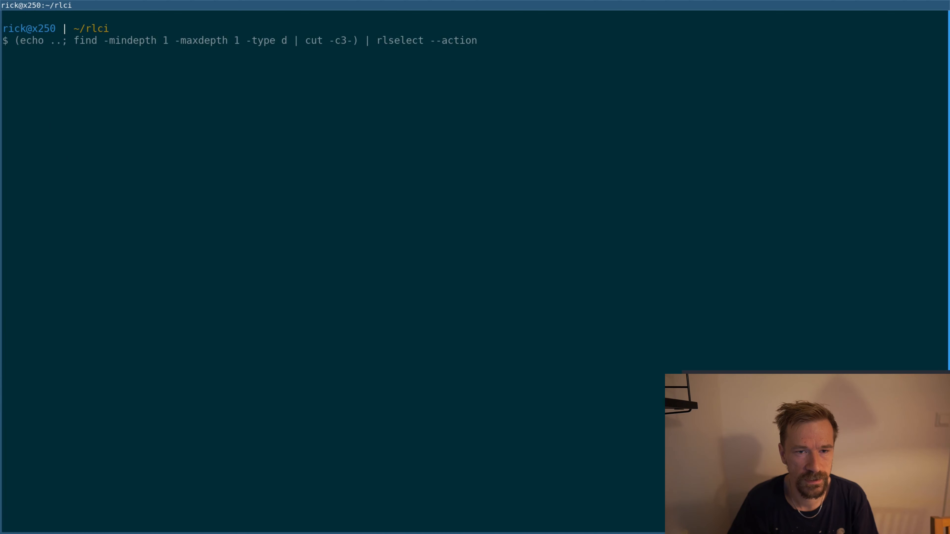
# Pipe rlselect into a subshell that reads action and selection and echoes the folder only when action is "enter"
pyautogui.write('| (read action; read se')
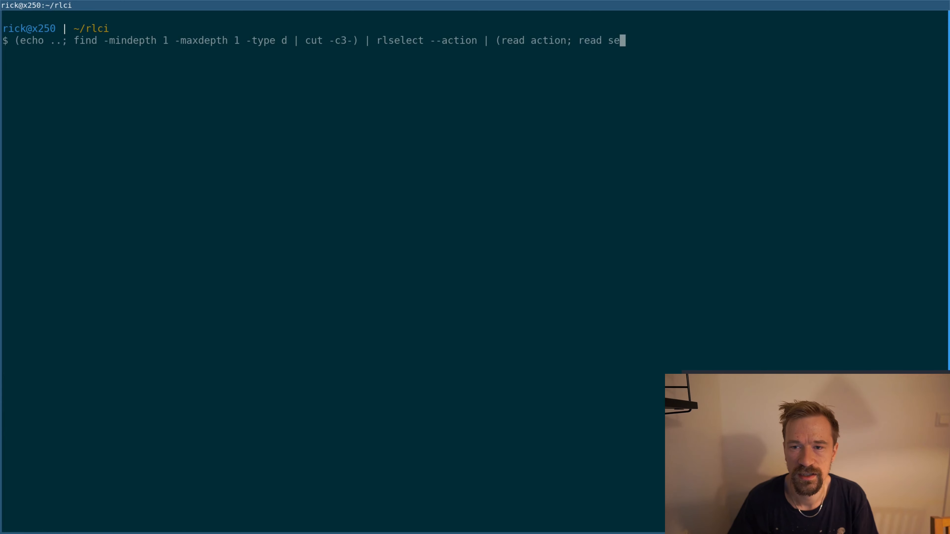
pyautogui.write('lection')
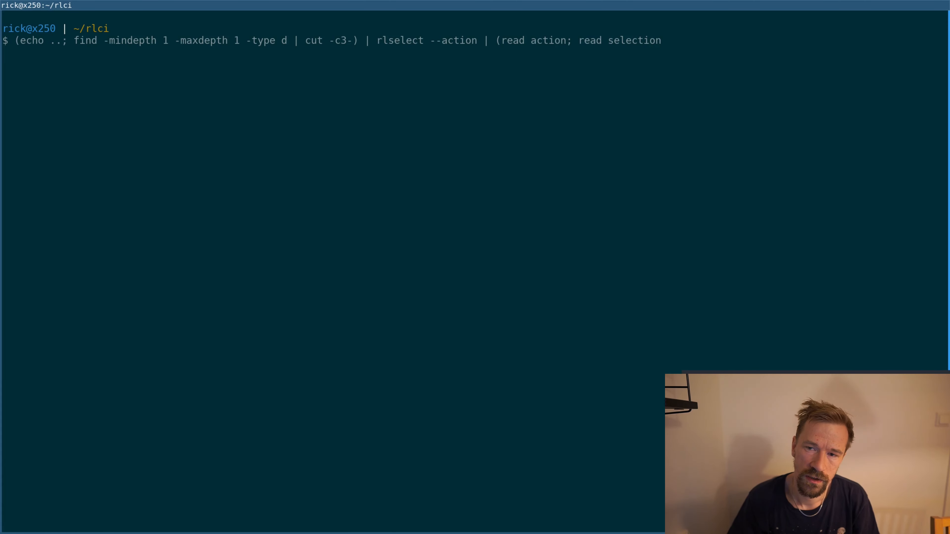
pyautogui.write('; echo $')
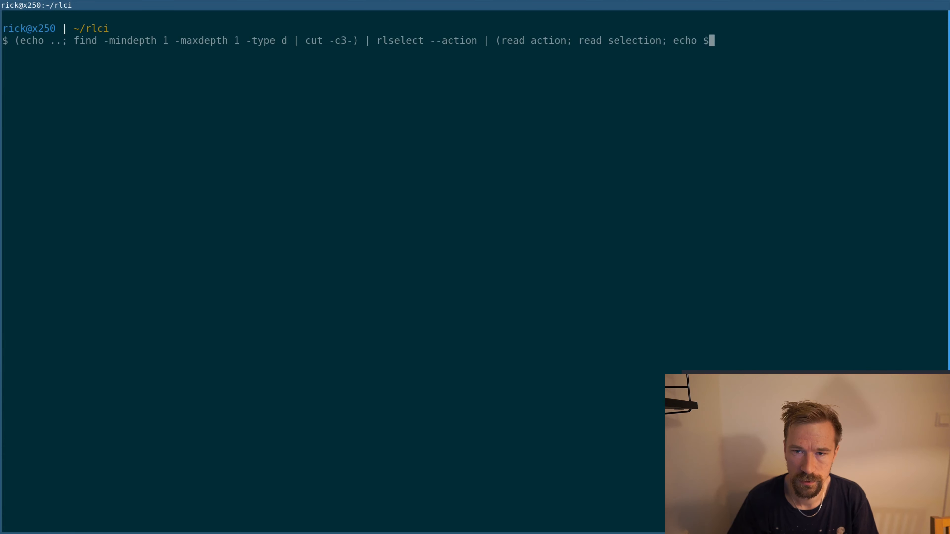
pyautogui.write('action $selection')
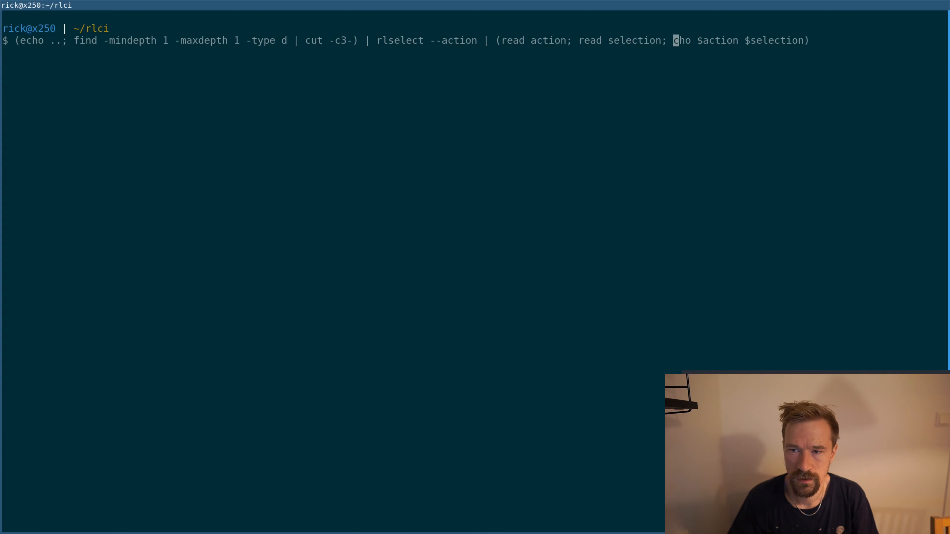
pyautogui.write('if [')
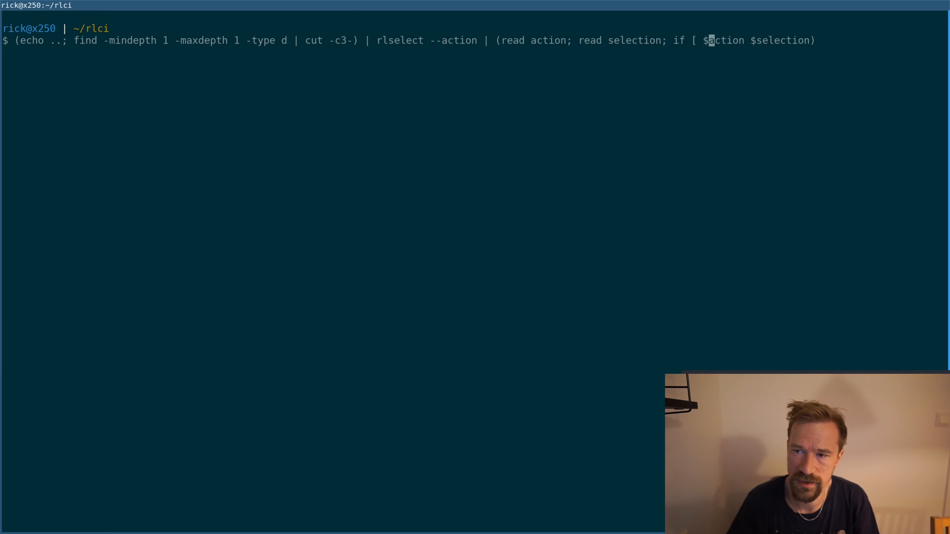
pyautogui.write('"')
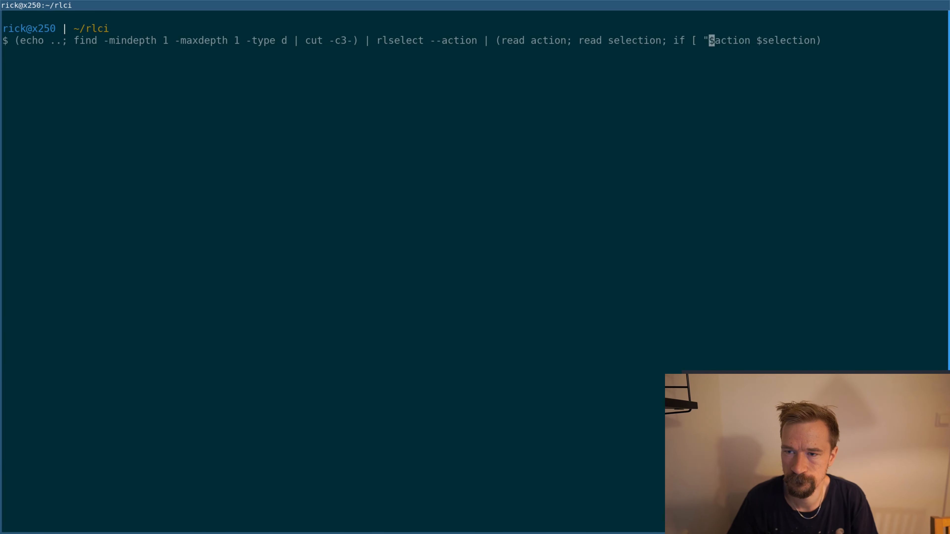
pyautogui.write("'")
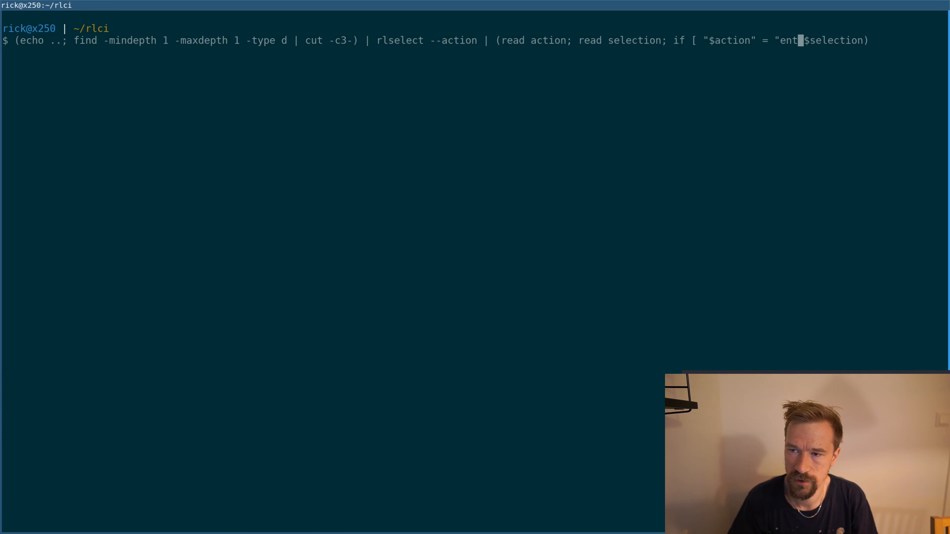
pyautogui.write('er" ]; then echo')
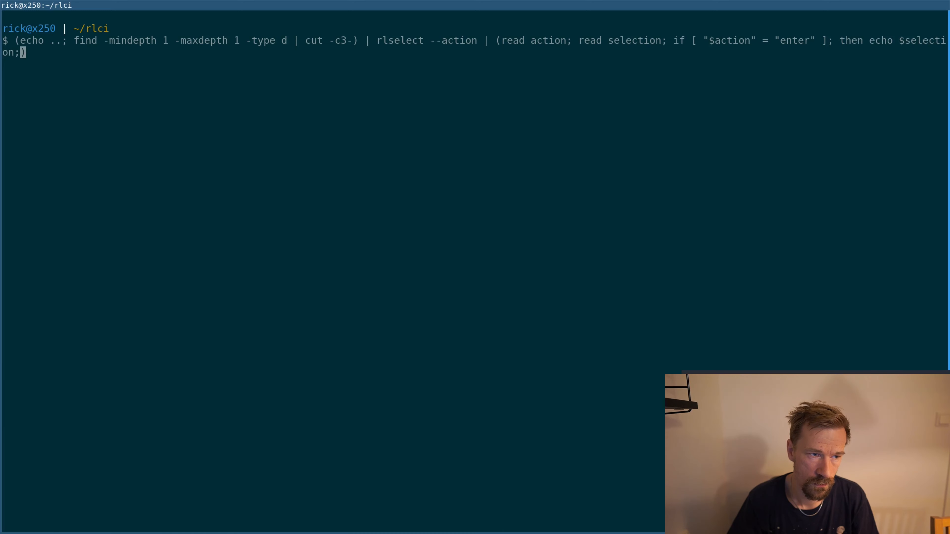
pyautogui.write(' fi')
pyautogui.press('Return')
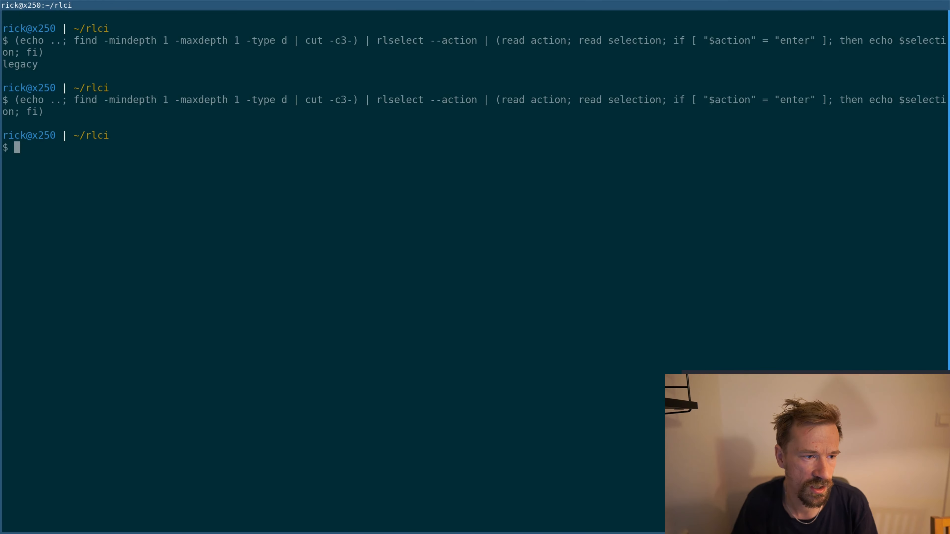
# Recall and rerun the enter-only echo pipeline for a second test
pyautogui.press('Return')
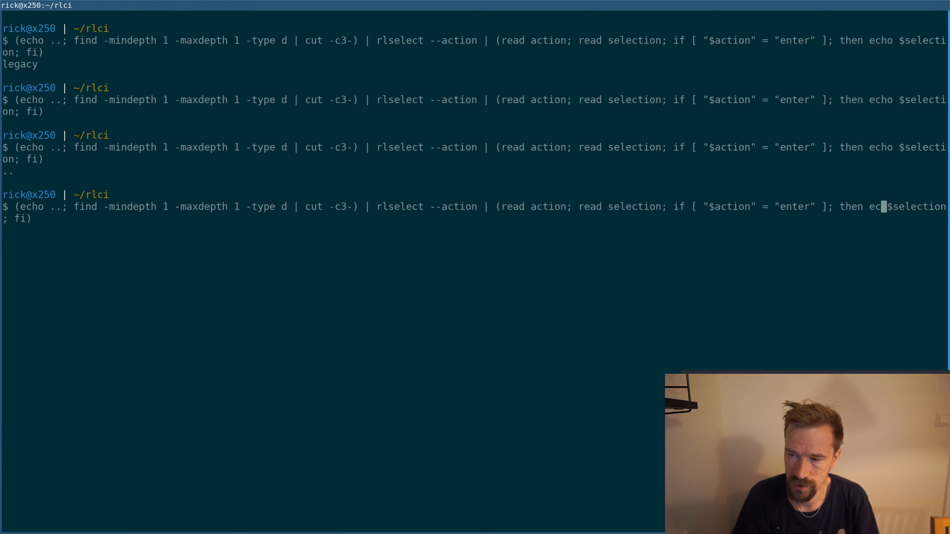
# Define explore() that cds into the selected folder and calls explore again
pyautogui.write('cd')
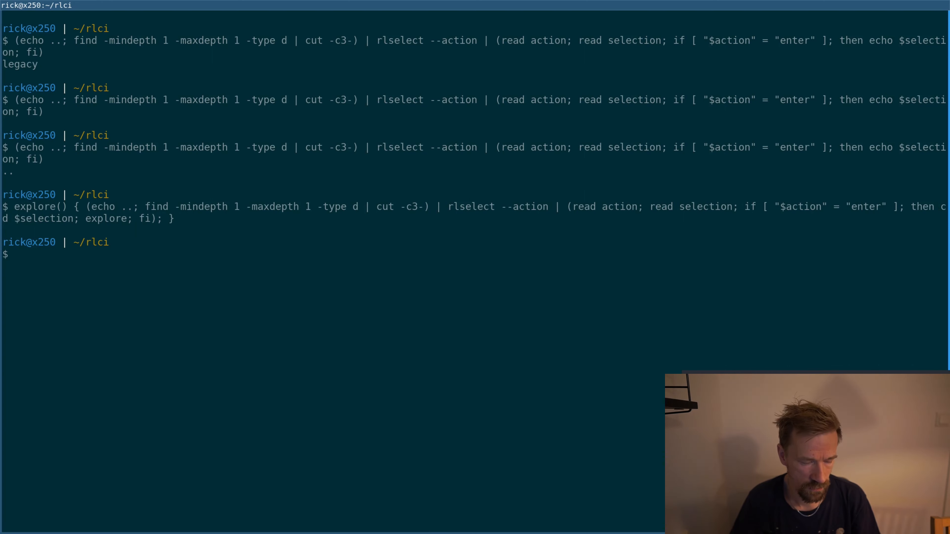
pyautogui.write('explore')
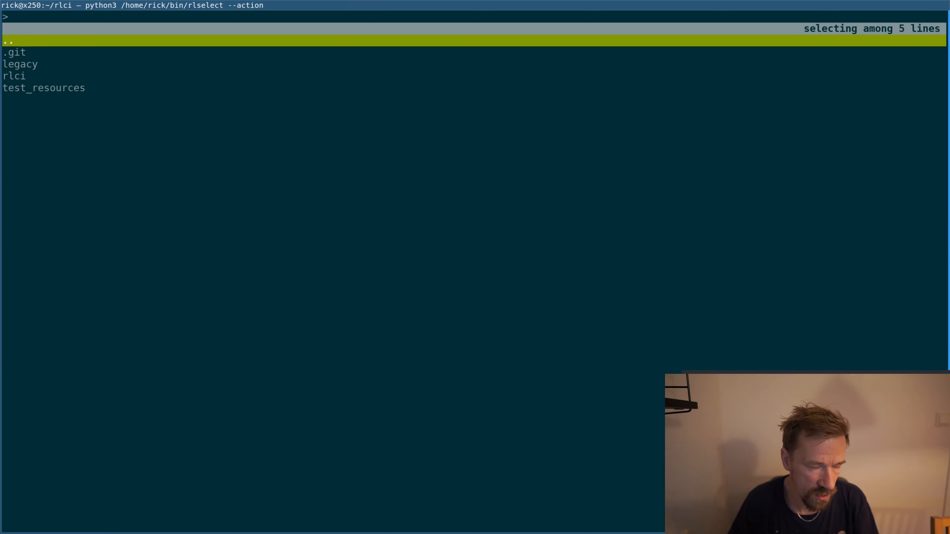
# Run explore, descend into .git and filter its subfolders by typing 'ob' for objects
pyautogui.write('re')
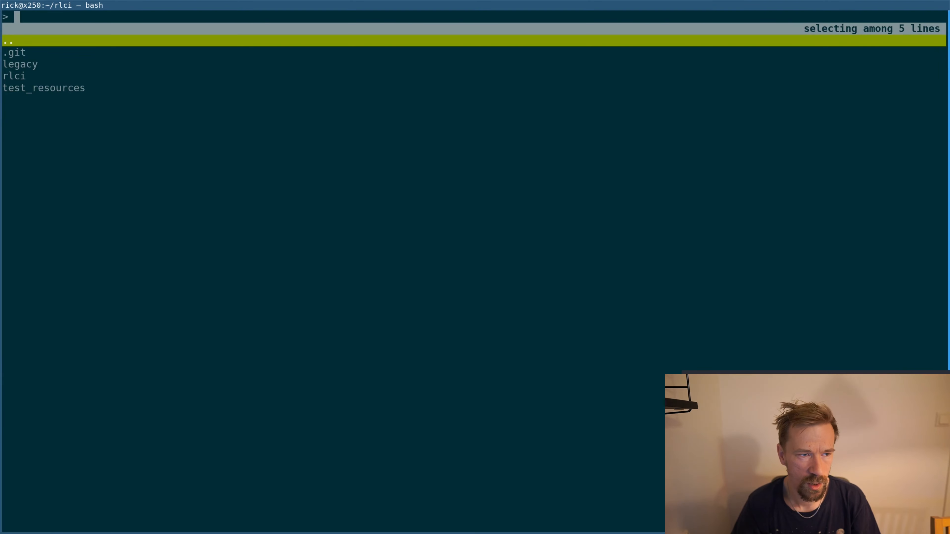
pyautogui.press('Down')
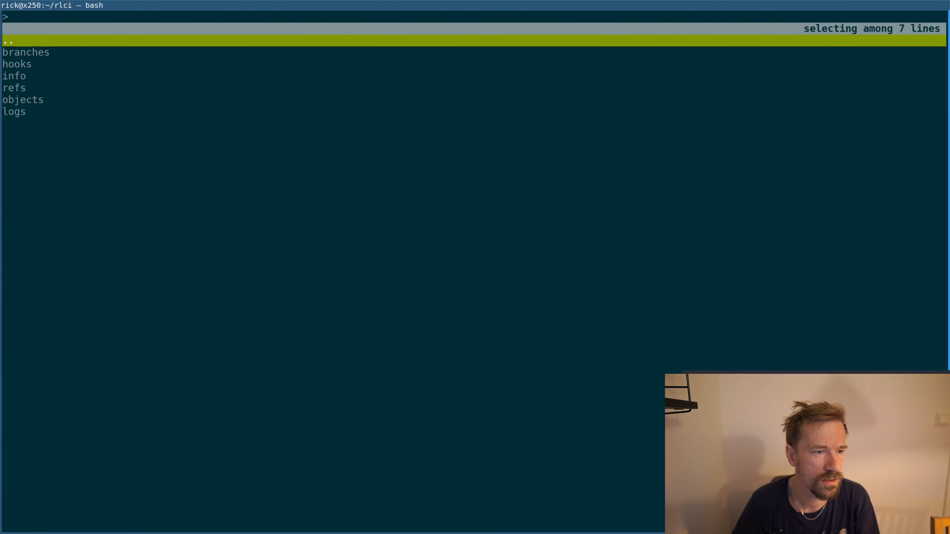
pyautogui.write('ob')
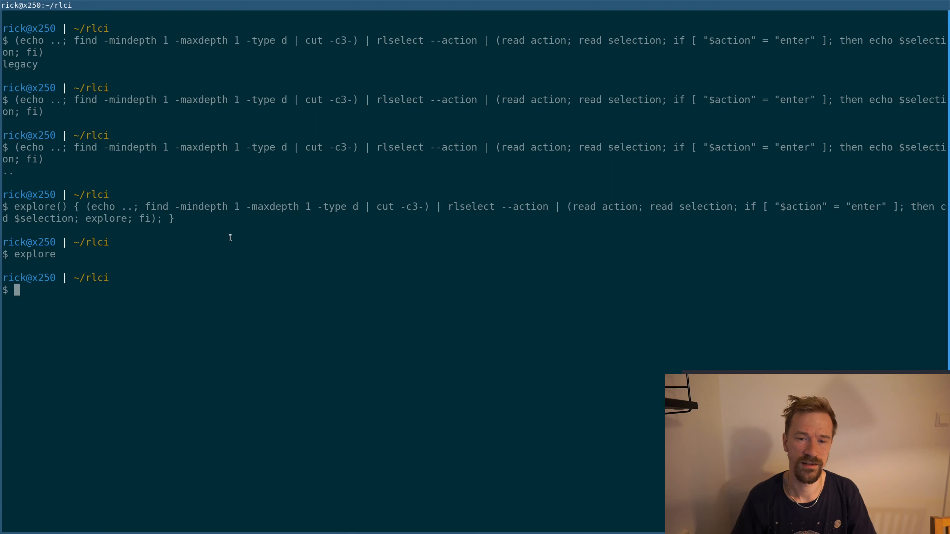
pyautogui.moveTo(442, 214)
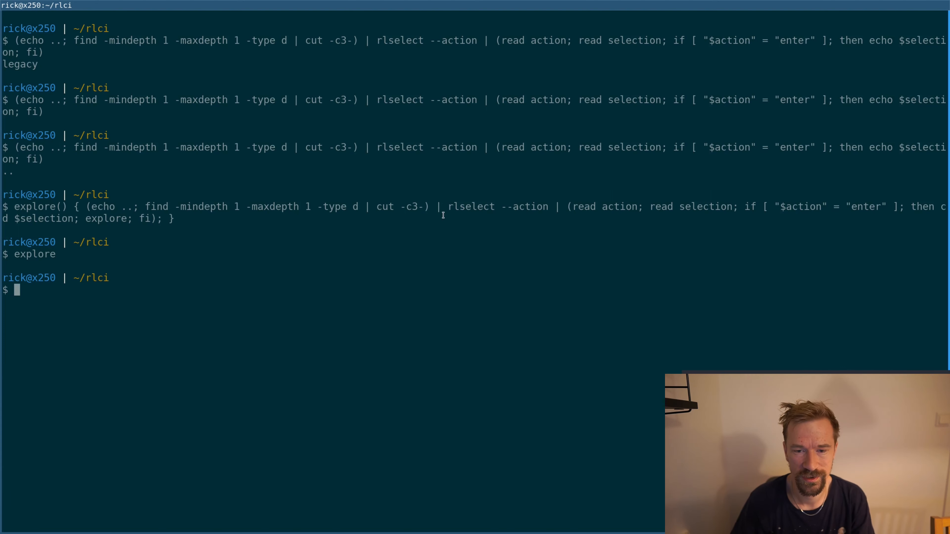